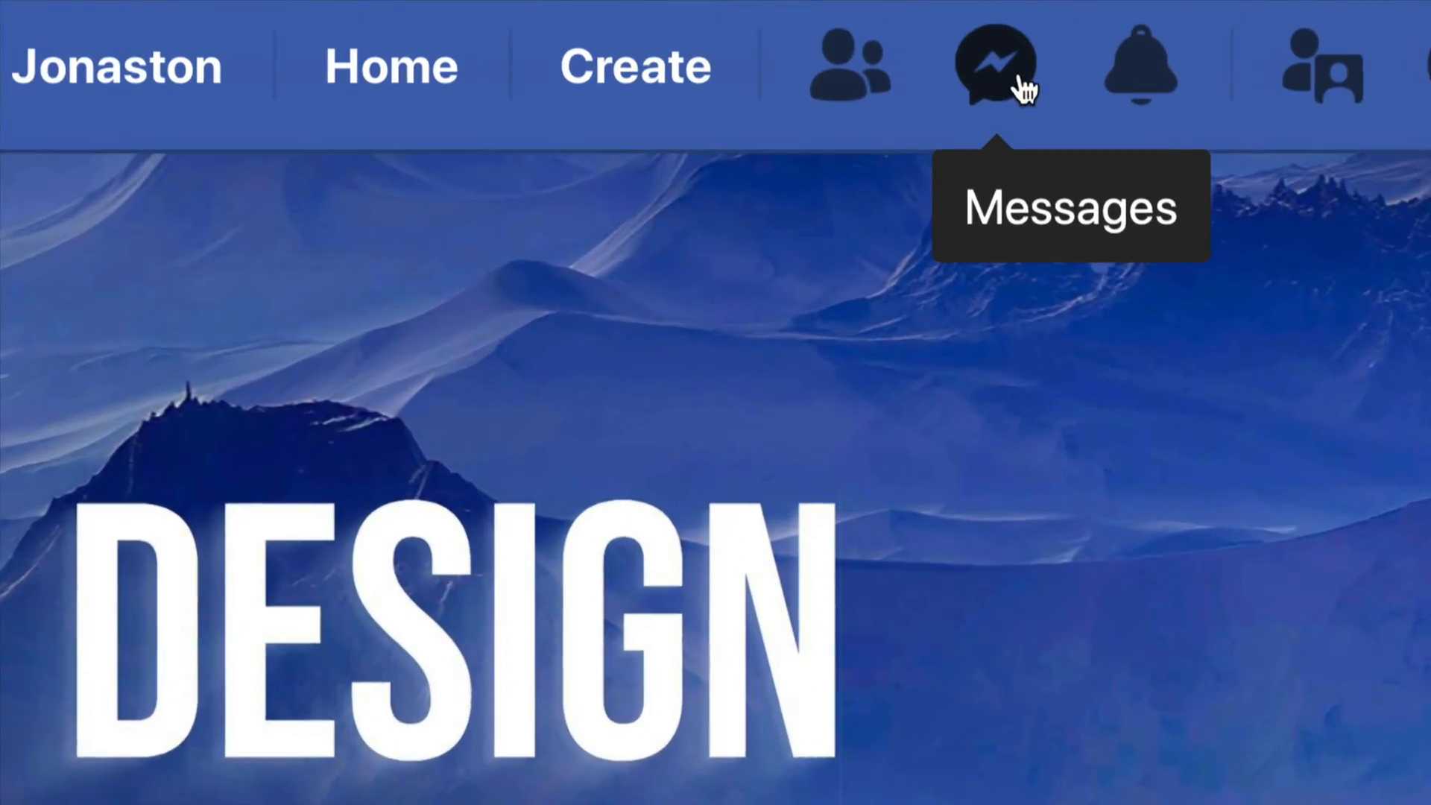
Step: Open the Messenger conversation list to reach the chat with Scoobert Doobert
left_click(997, 66)
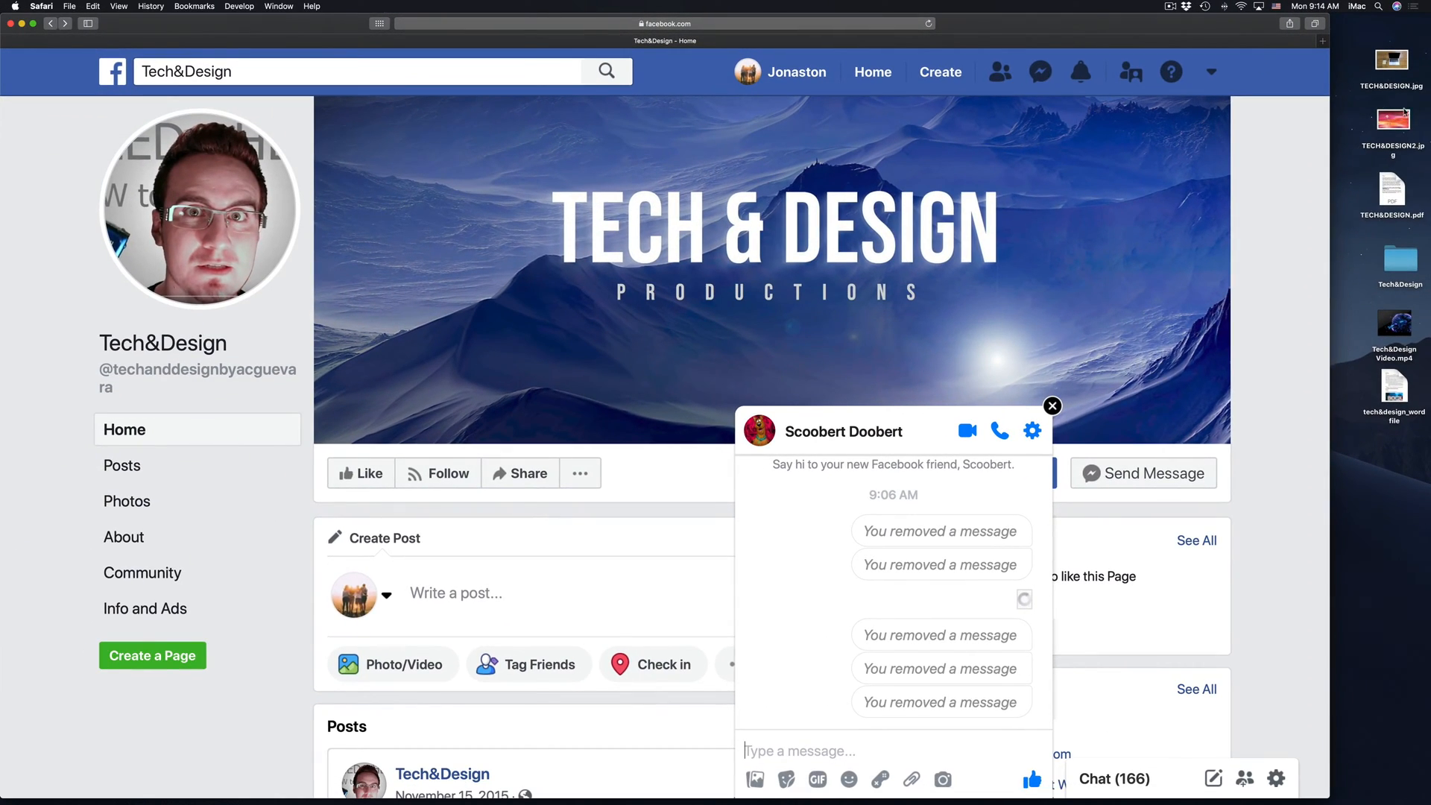
Step: Select the laptop and flamingo JPG photos on the desktop for sending
left_click(1392, 69)
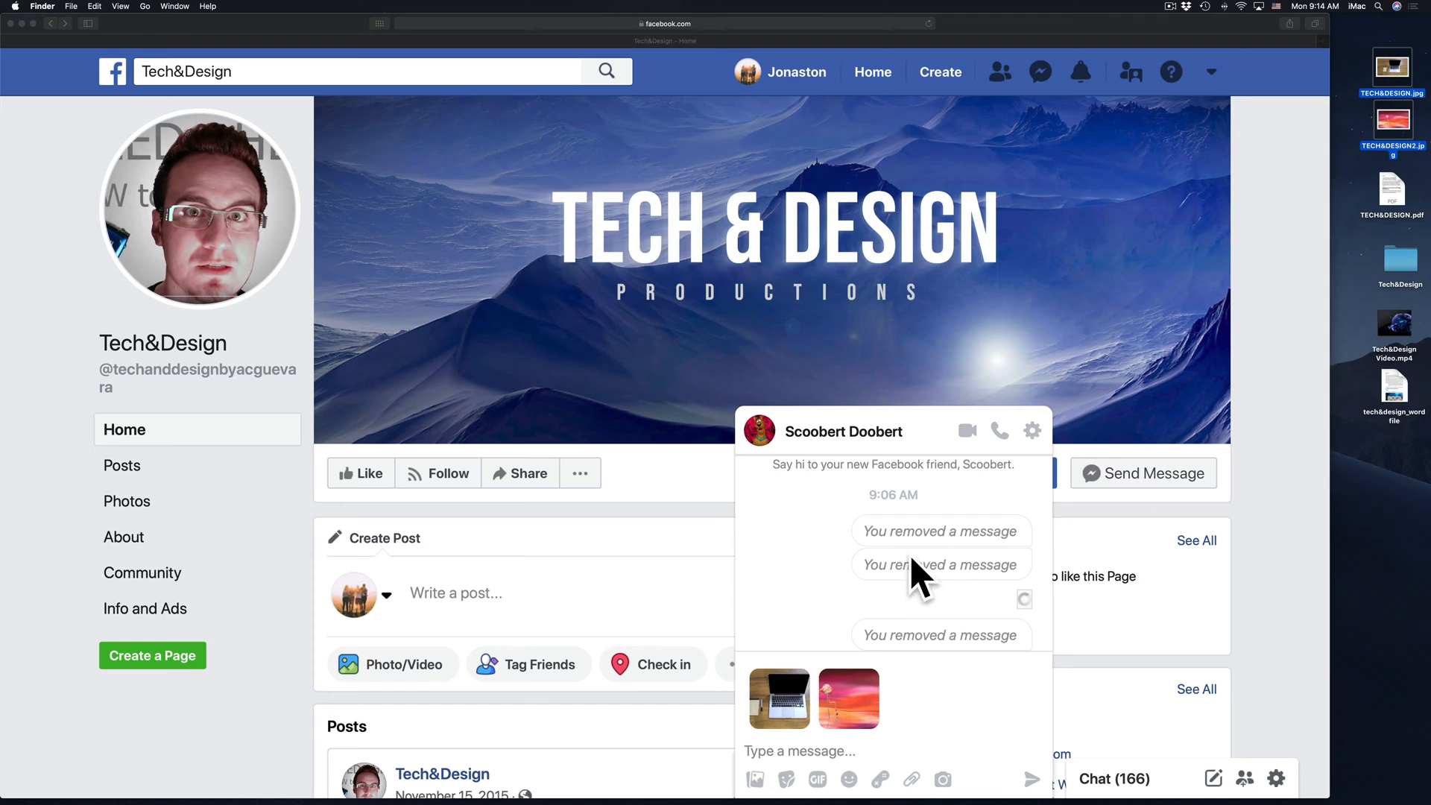
mouse_move(936, 630)
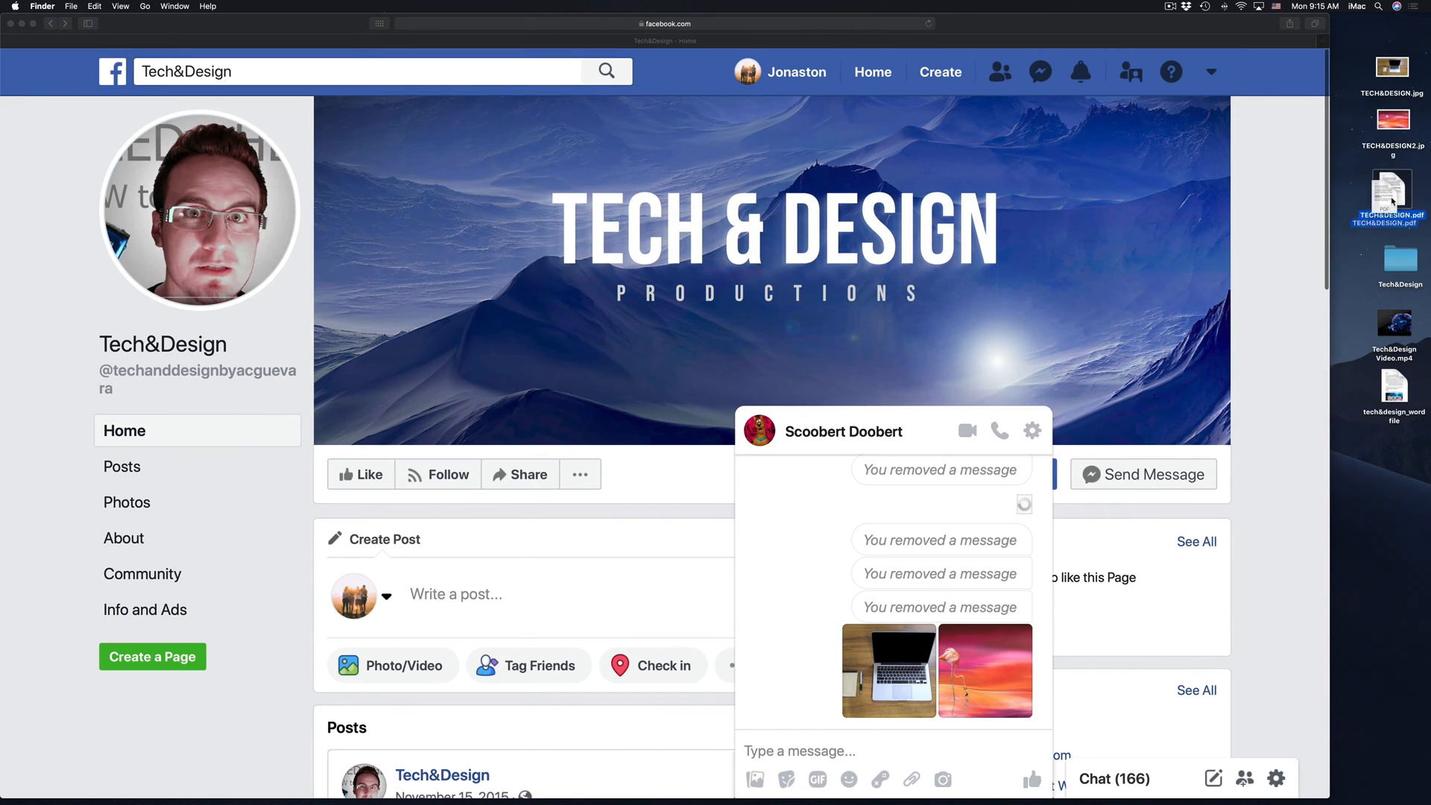
Step: Drop TECH&DESIGN.pdf into the chat, then attach the Word document
left_click_drag(1391, 191, 881, 584)
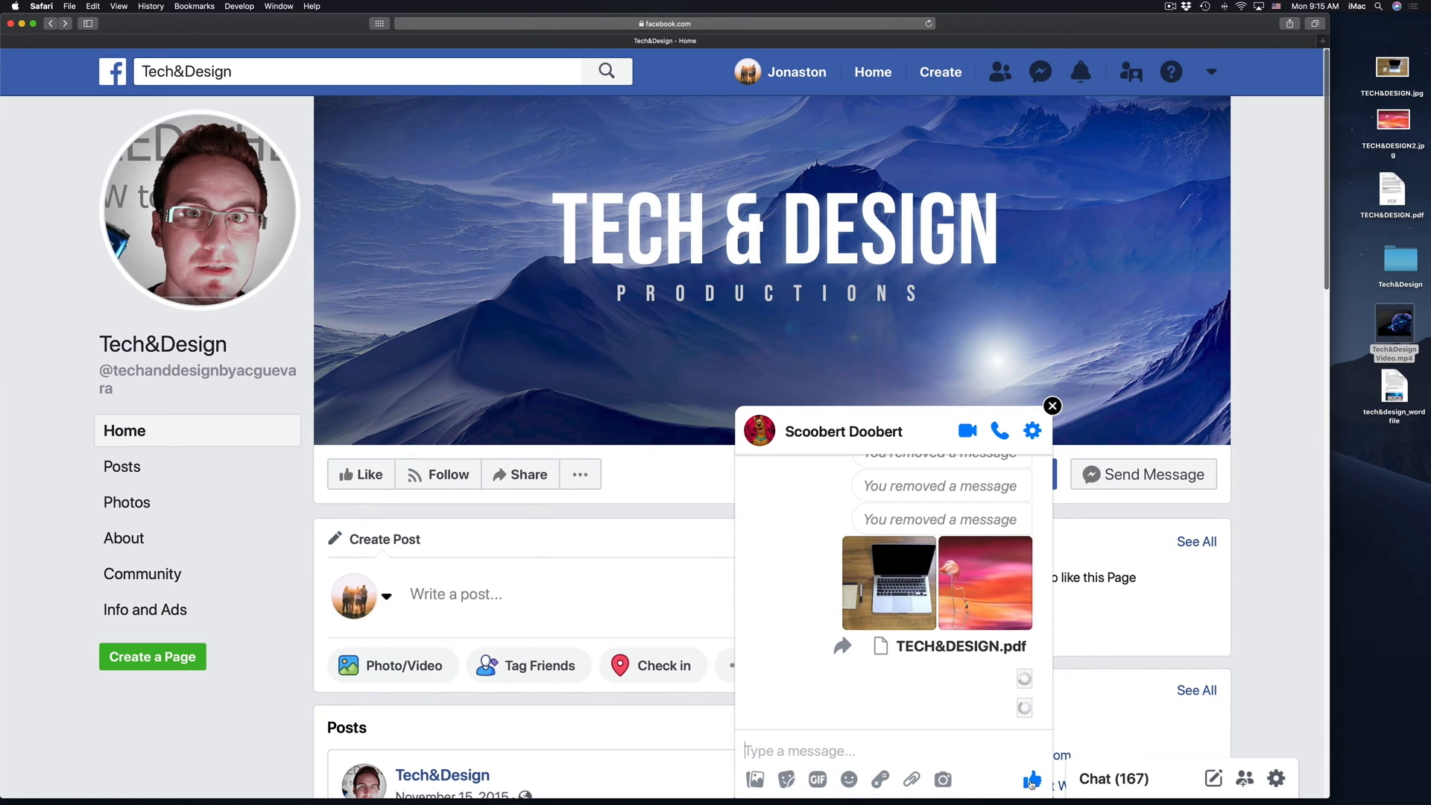
mouse_move(1379, 459)
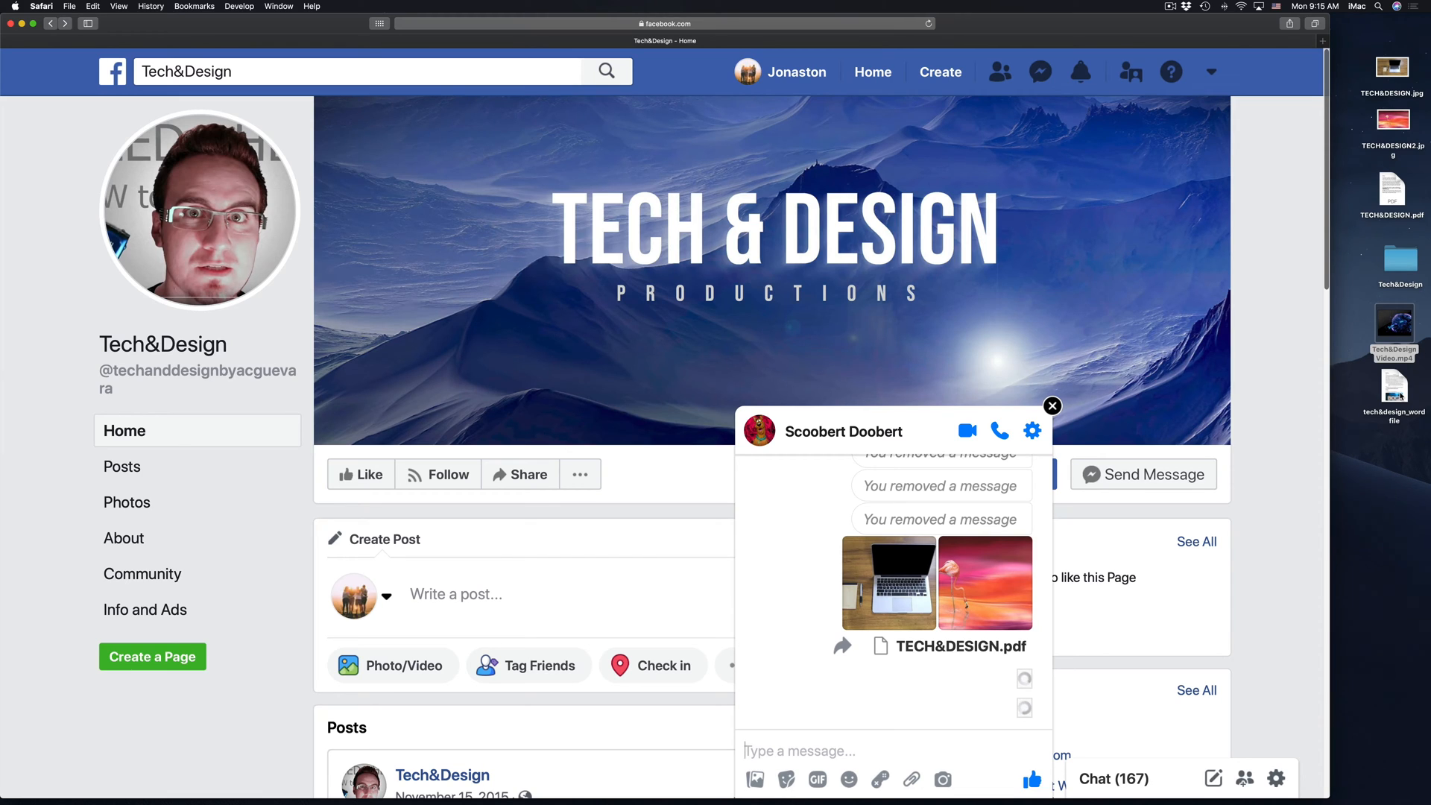
left_click_drag(1394, 393, 874, 565)
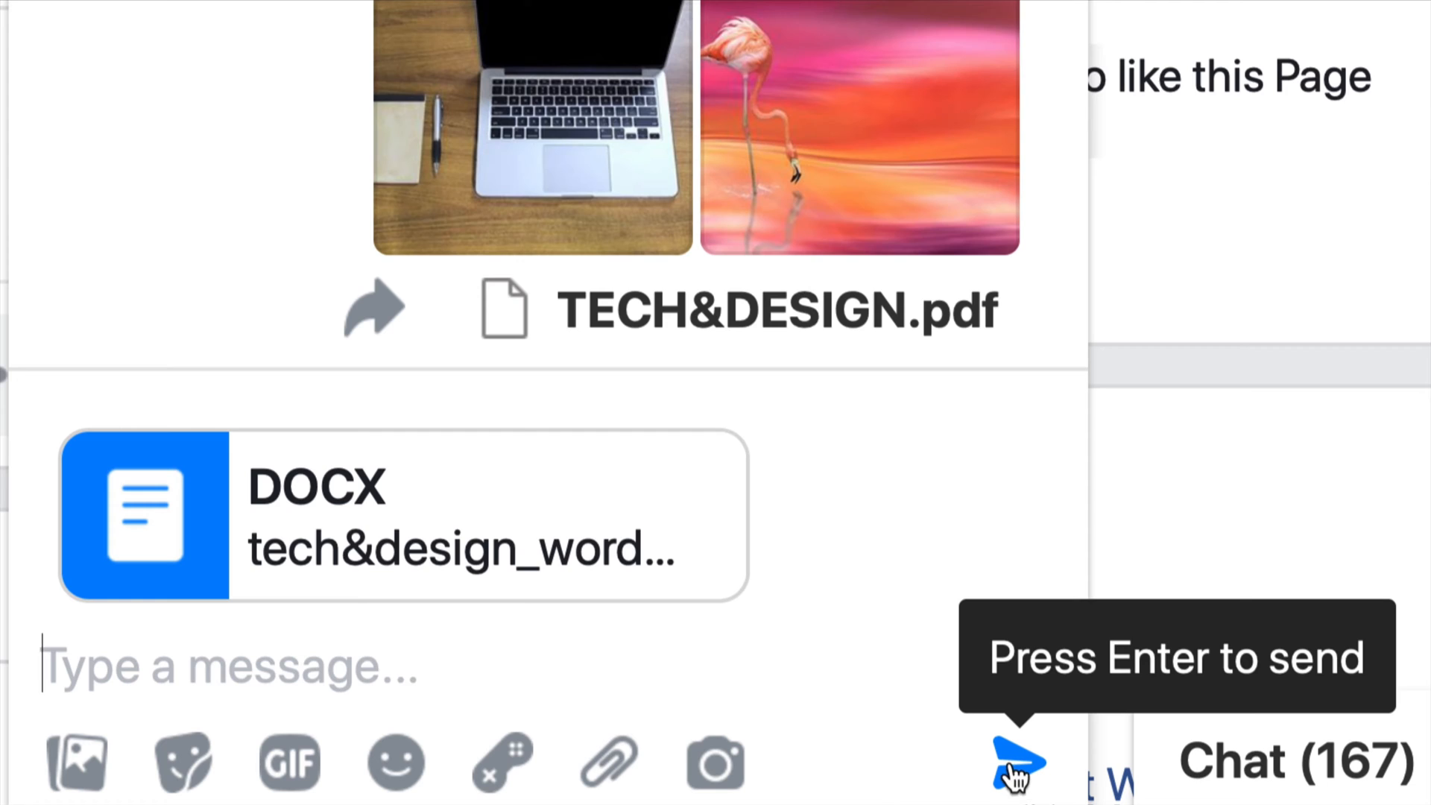
Step: Send the attached tech&design_wordfile DOCX to Scoobert Doobert
left_click(1016, 765)
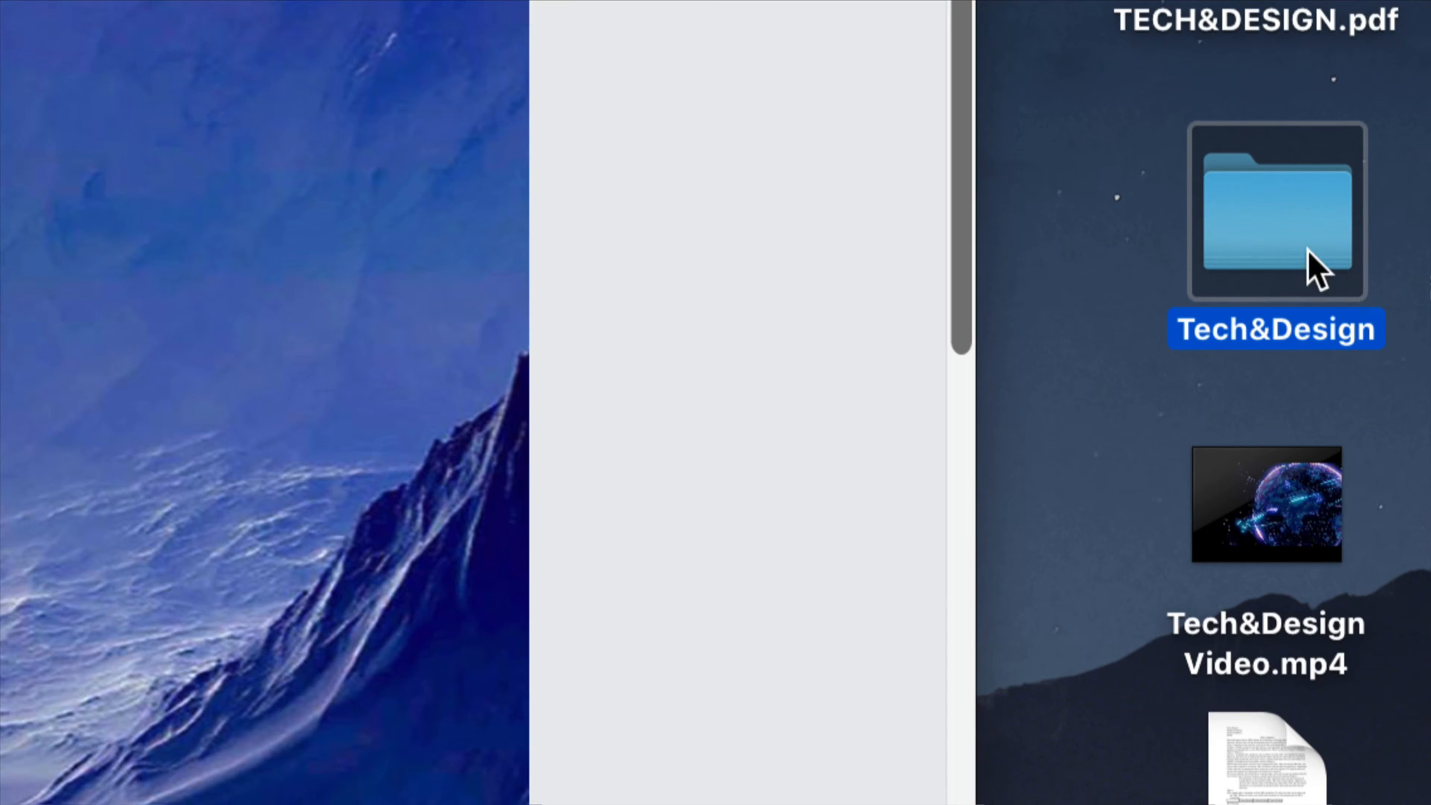
mouse_move(1306, 256)
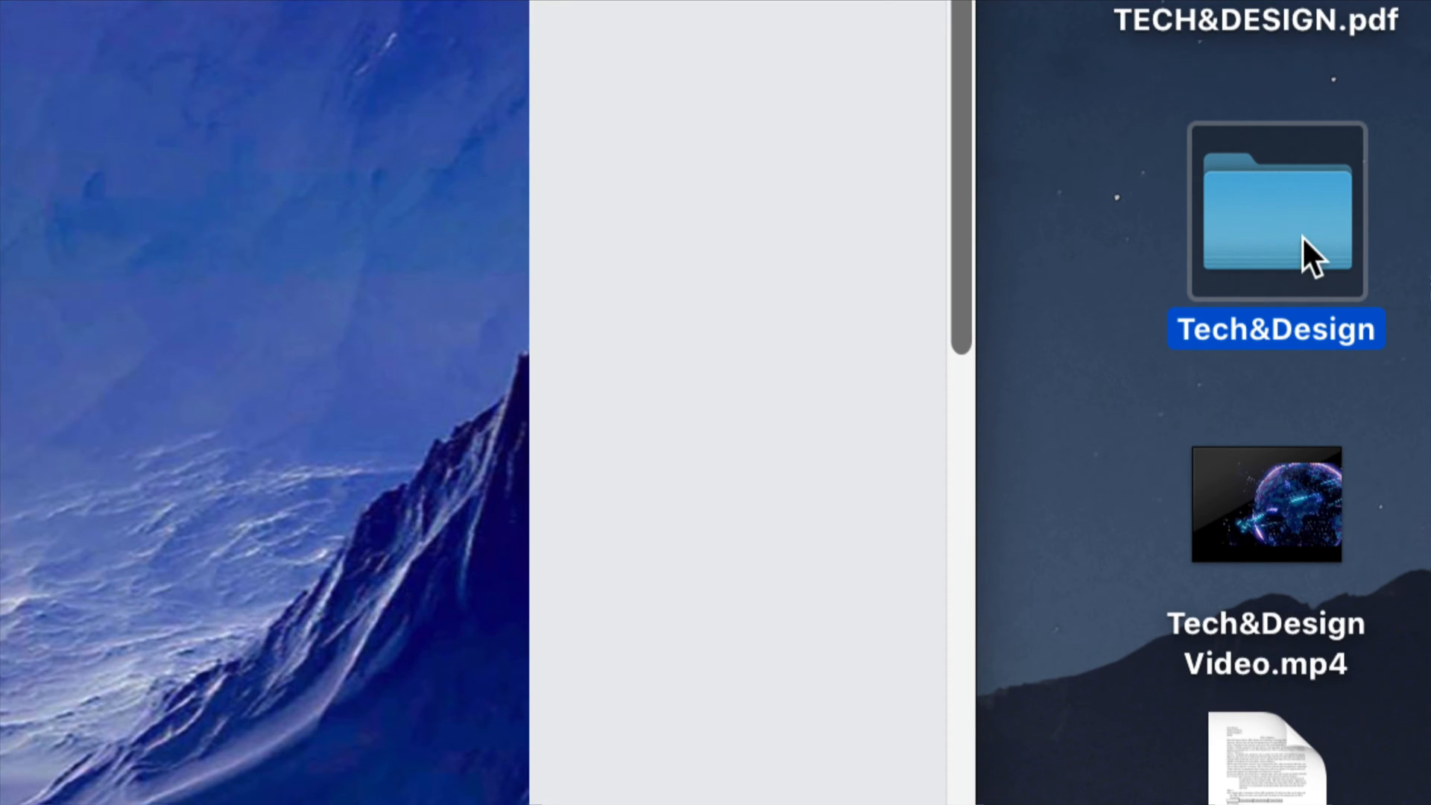
Step: Compress the Tech&Design desktop folder into Tech&Design.zip
right_click(1277, 212)
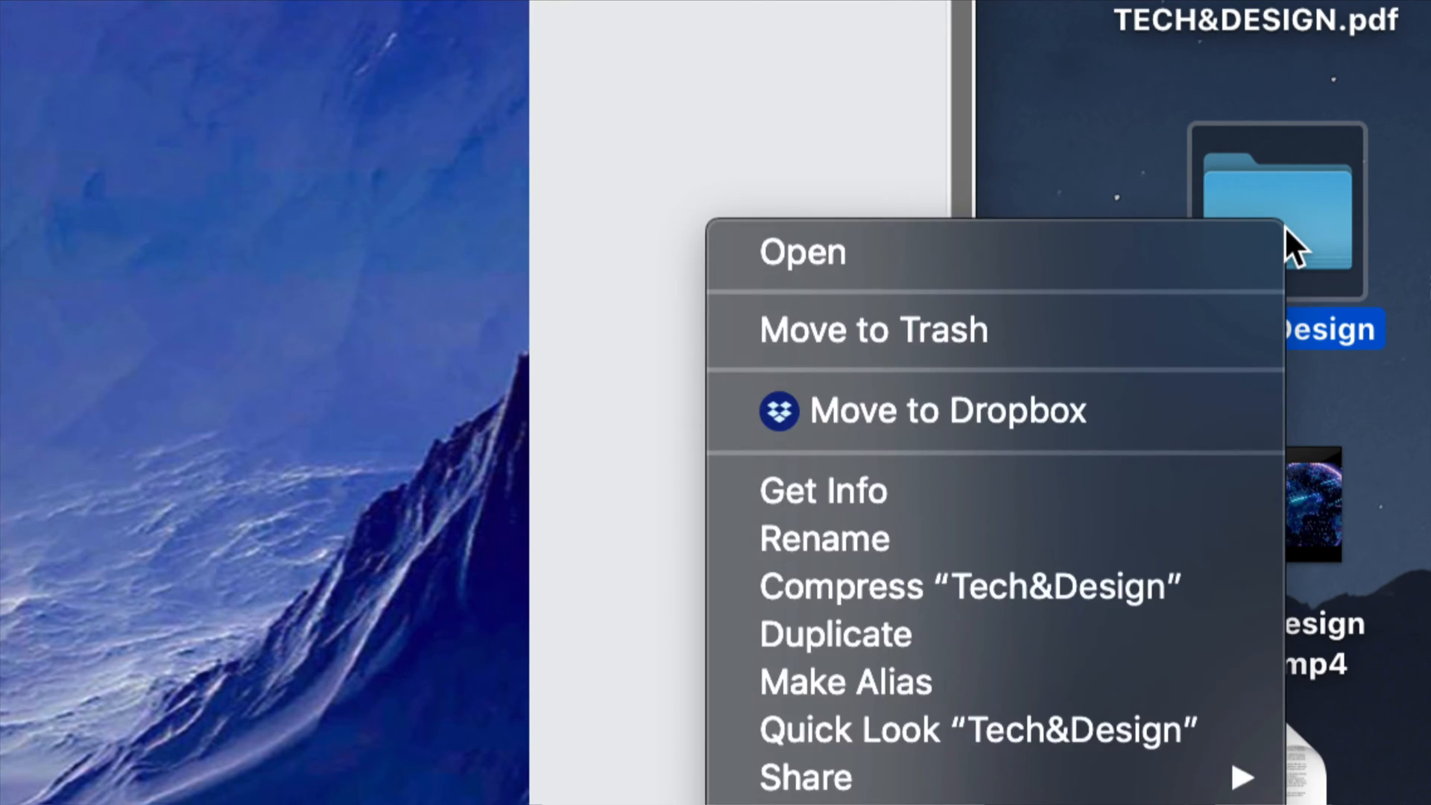
mouse_move(971, 586)
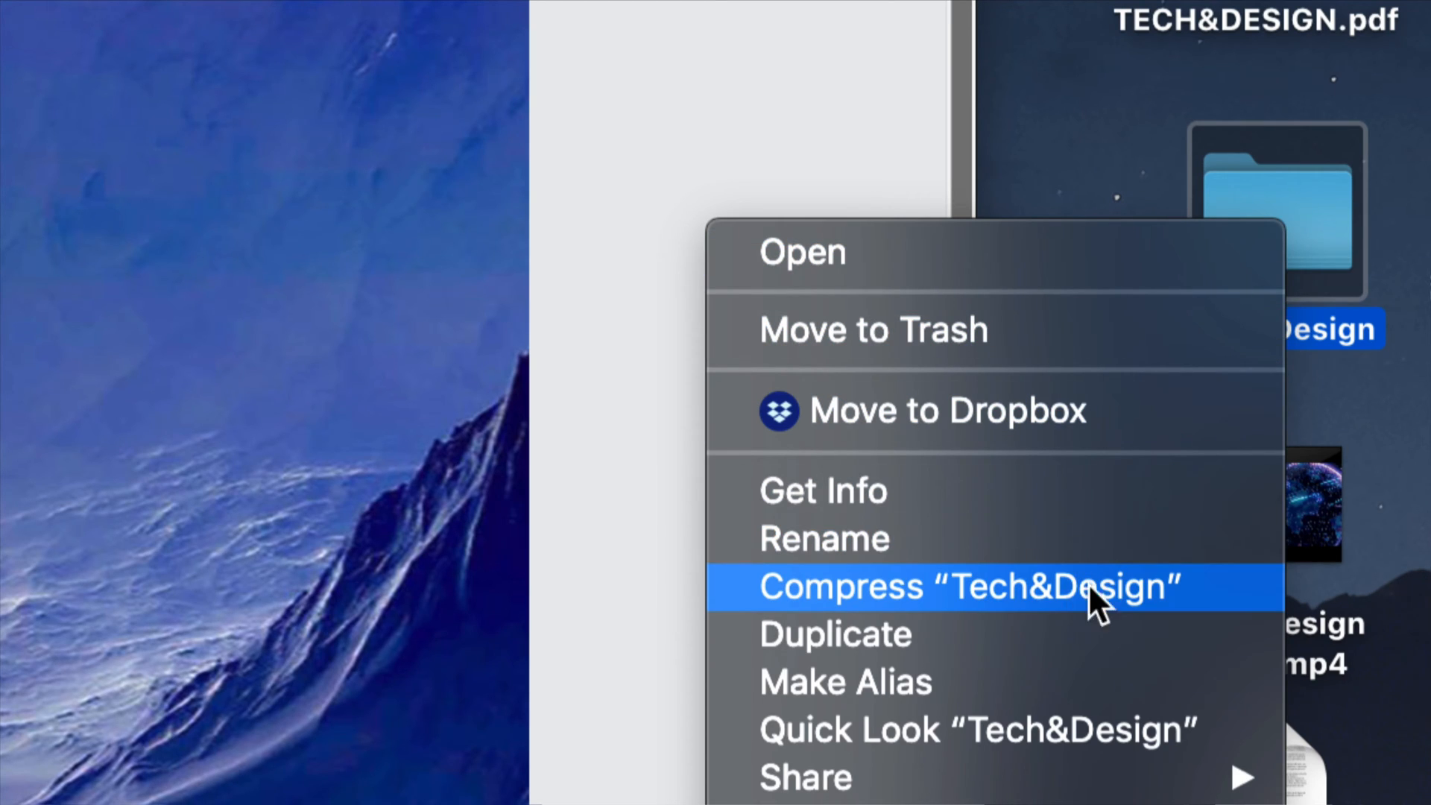
mouse_move(886, 607)
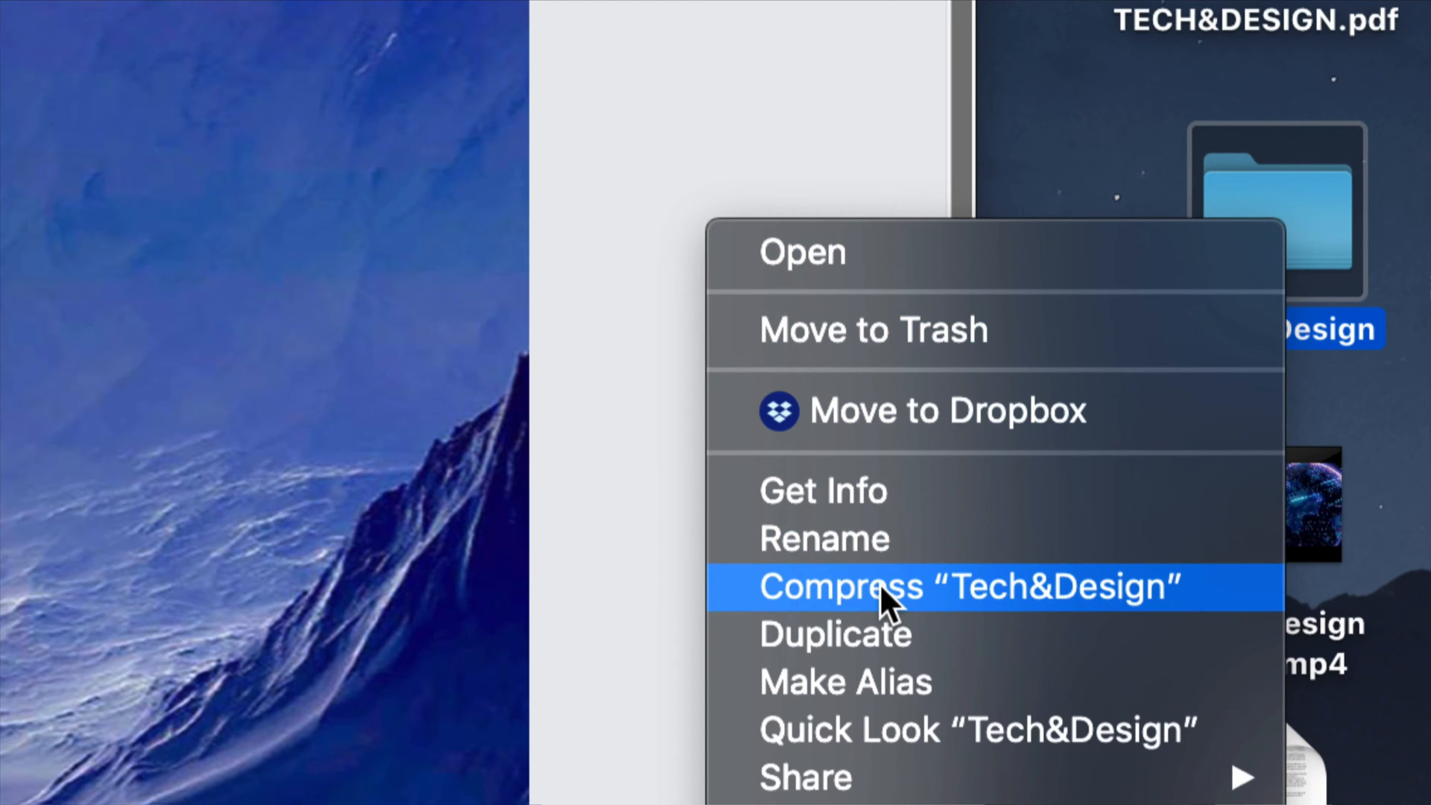
mouse_move(918, 601)
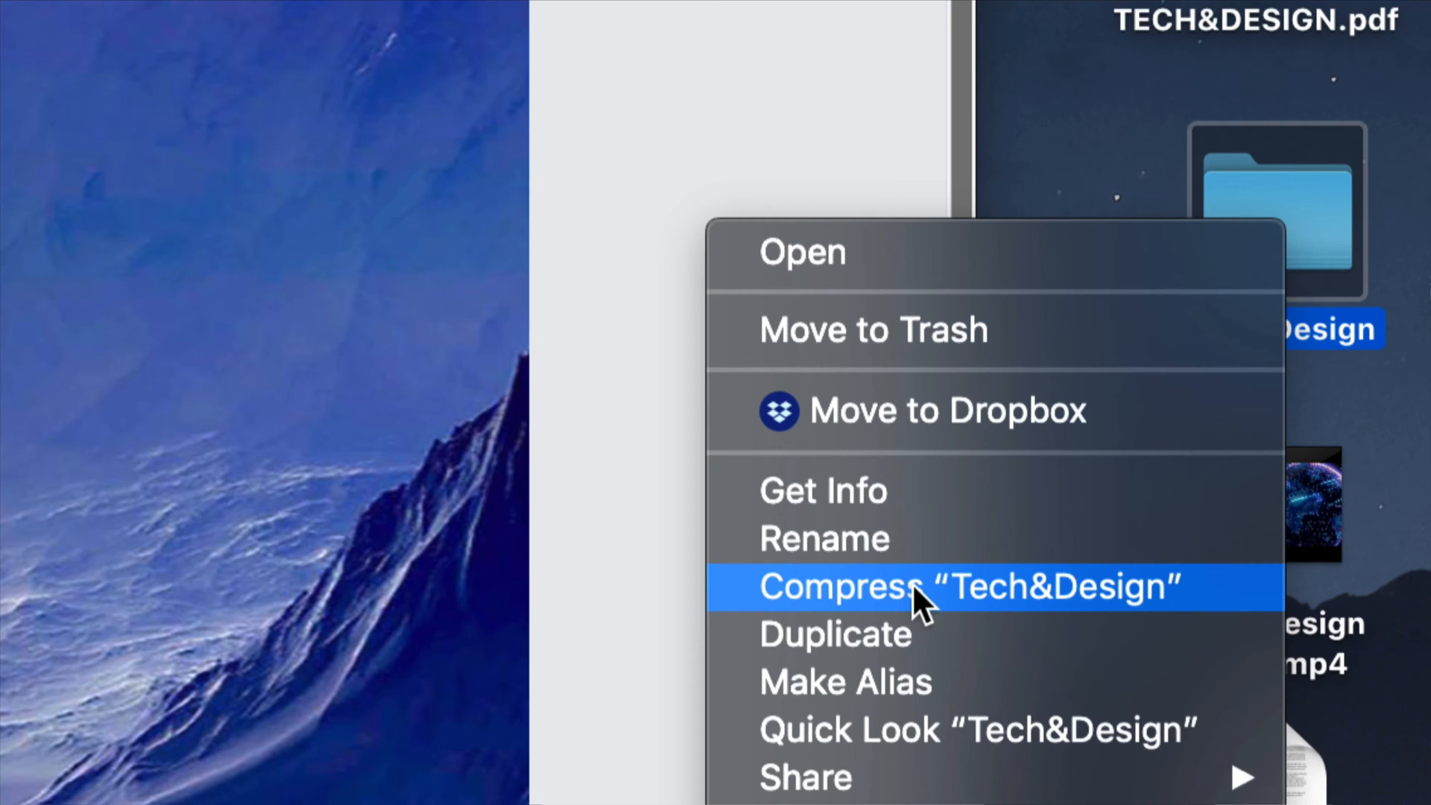
left_click(967, 587)
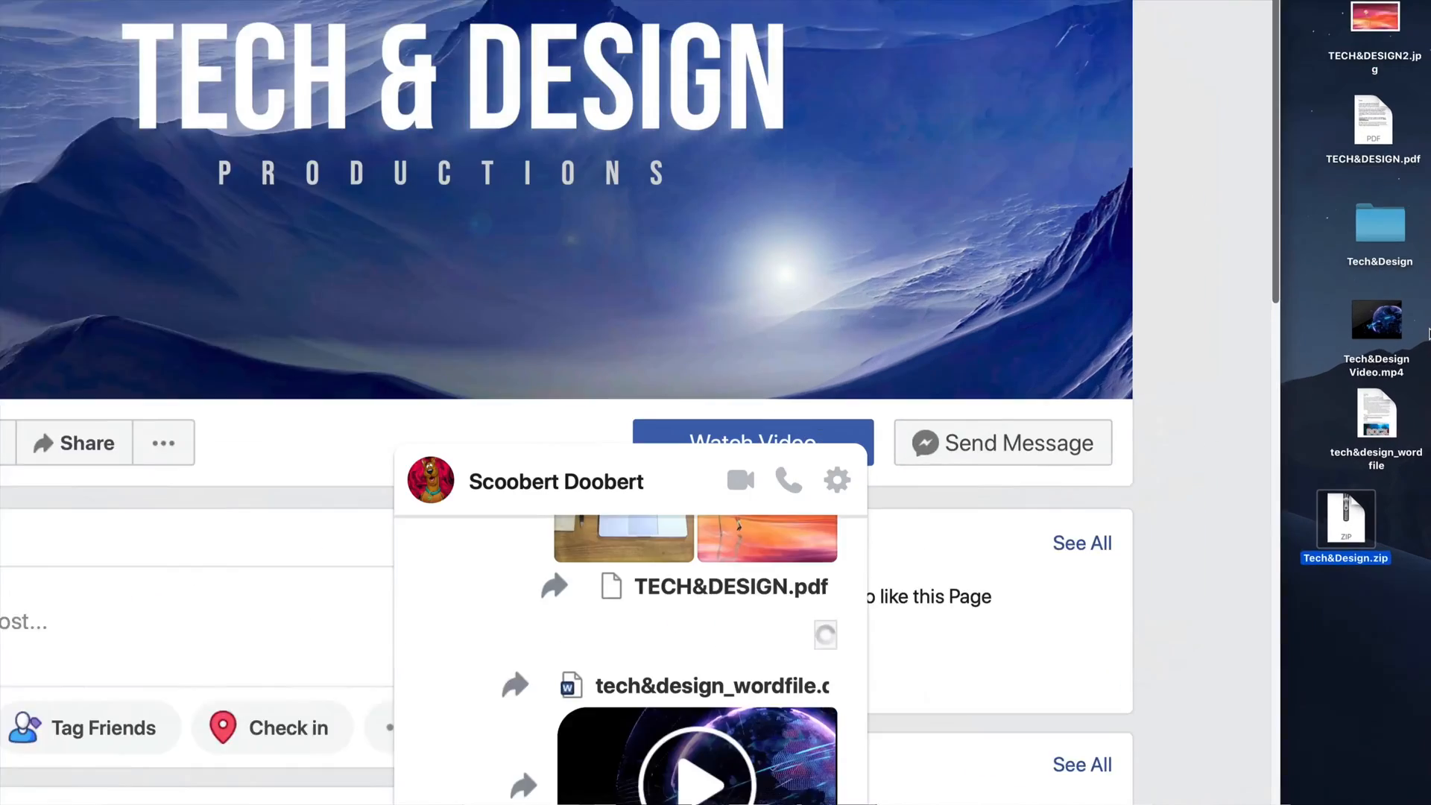
right_click(1379, 227)
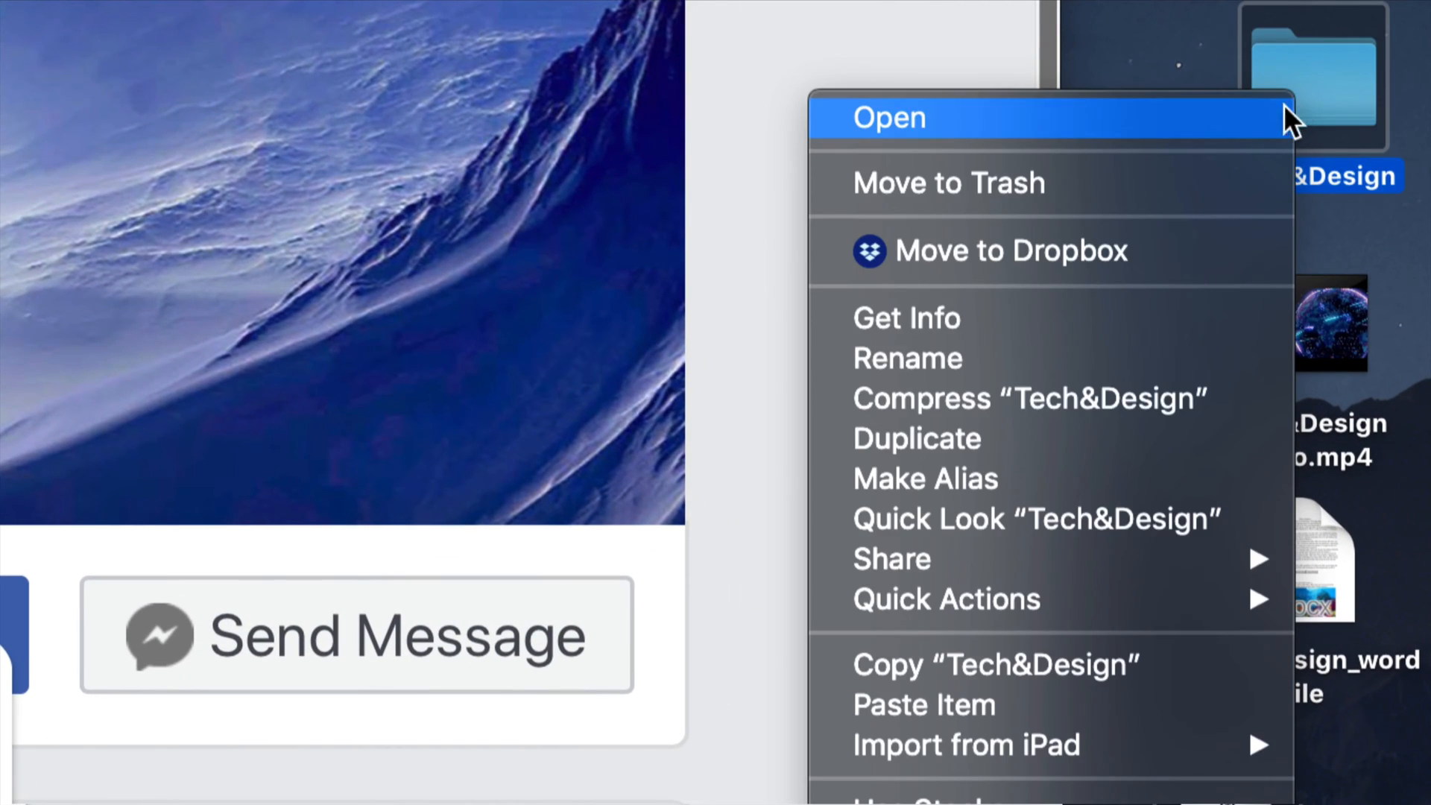
mouse_move(914, 422)
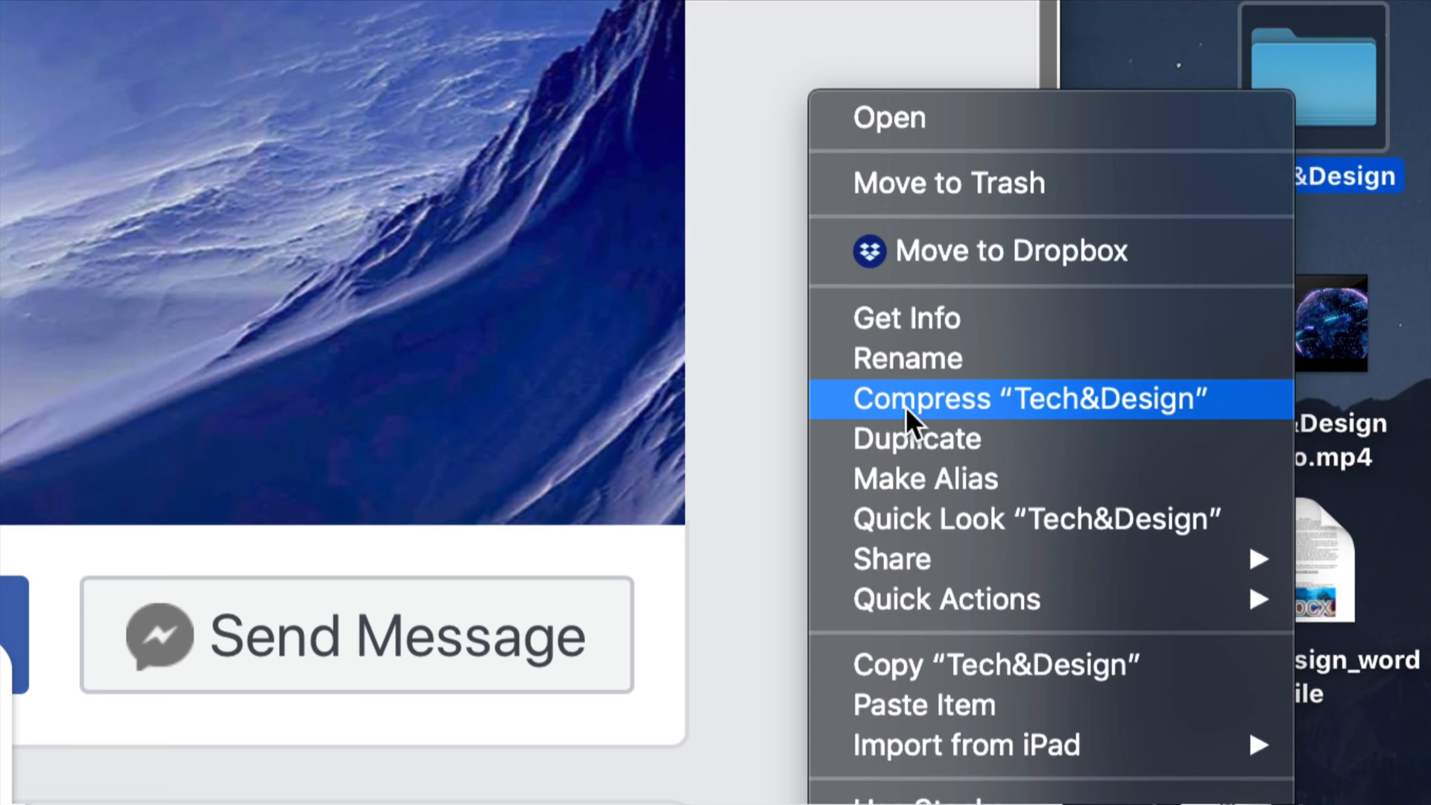
mouse_move(1008, 430)
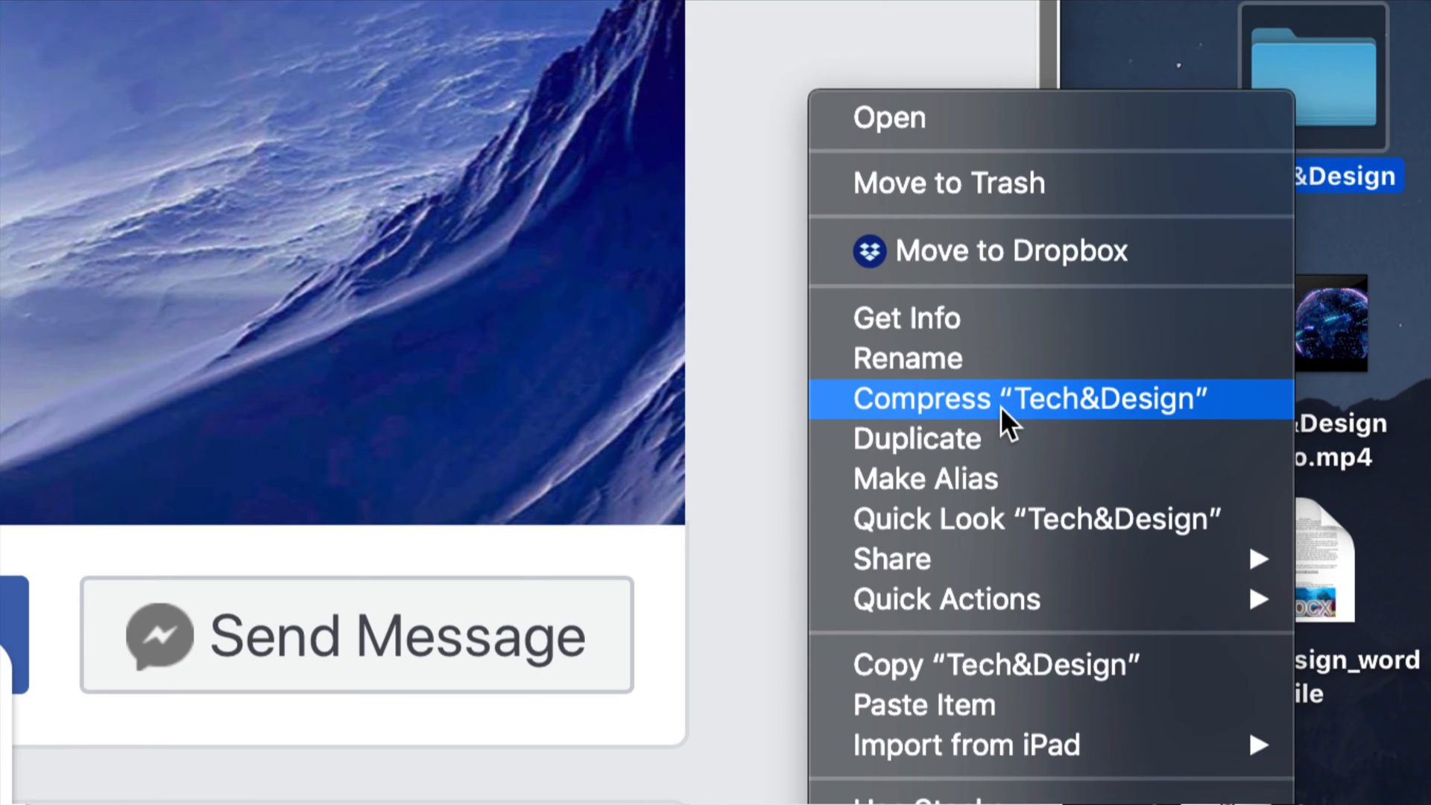